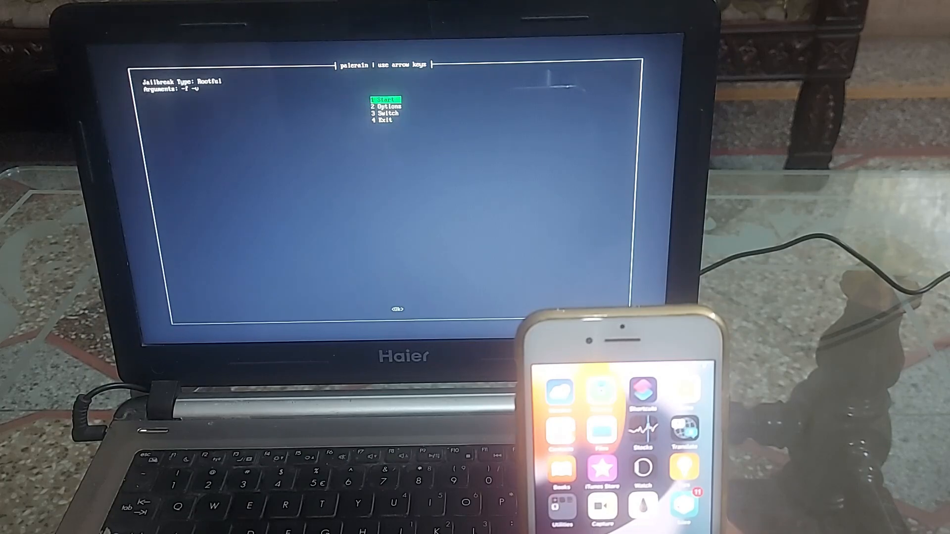
Navigate the palera1n main menu to 2 Options and open it.
{"action": "key", "text": "Down"}
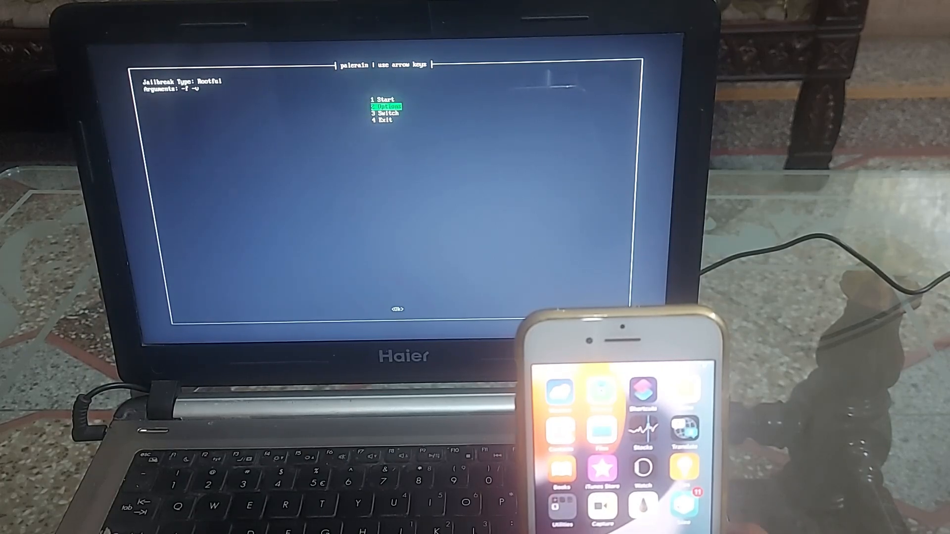
{"action": "key", "text": "Down"}
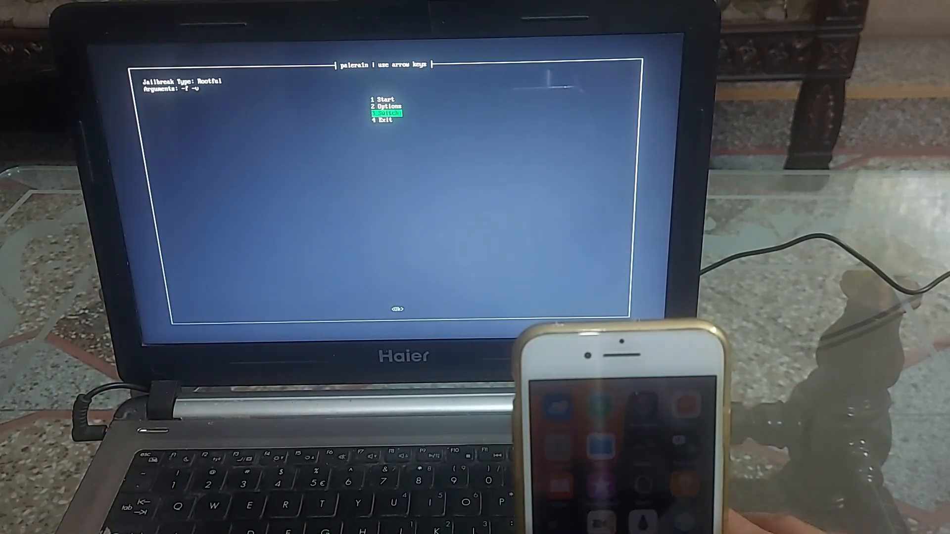
{"action": "key", "text": "enter"}
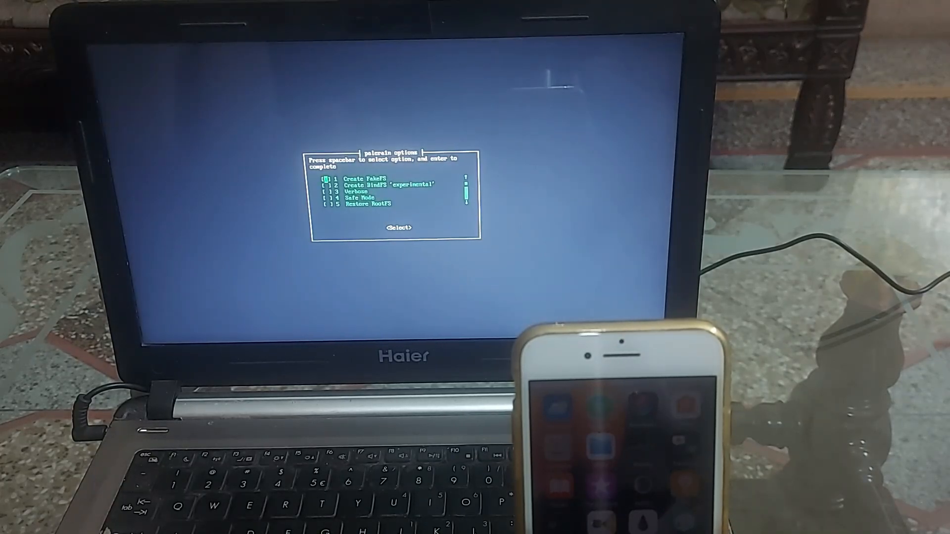
Choose Rootful with Verbose and Restore RootFS ticked so arguments read -f --force-revert -v.
{"action": "key", "text": "down"}
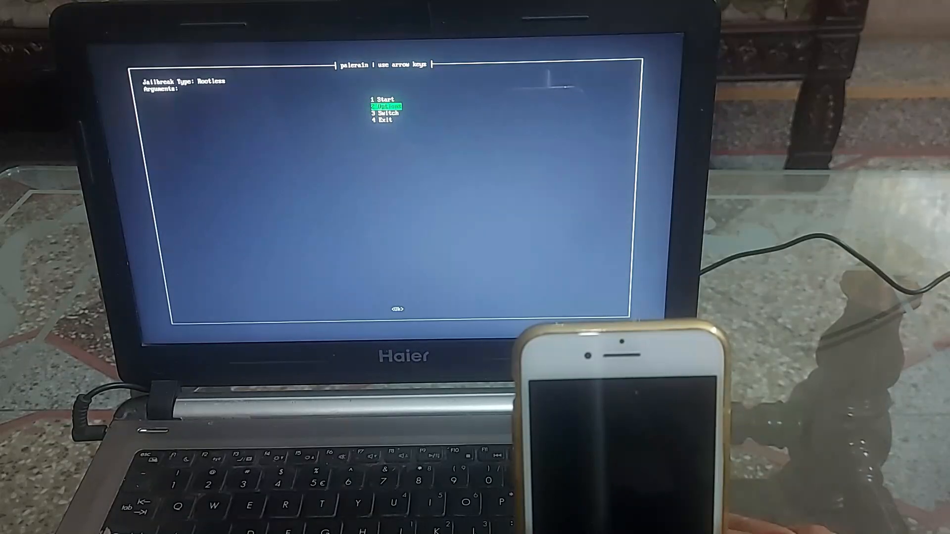
{"action": "key", "text": "enter"}
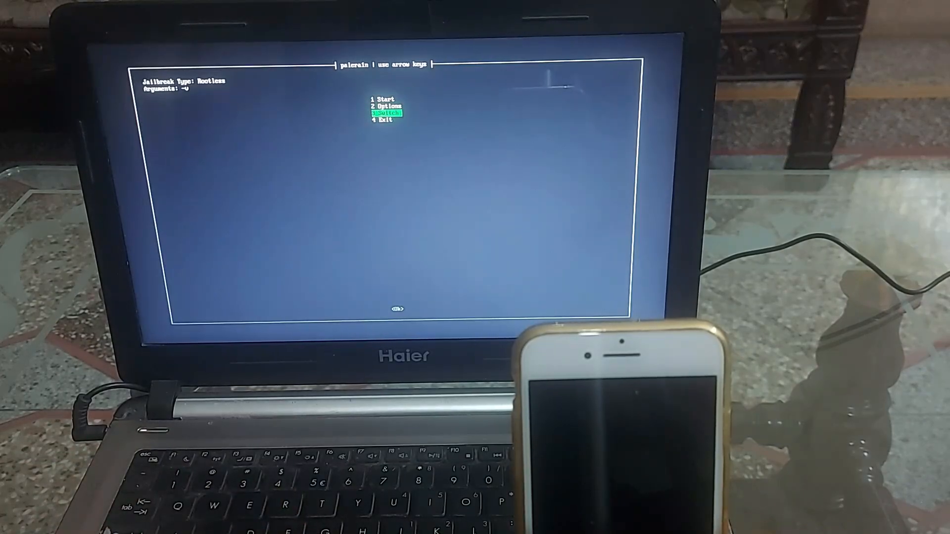
{"action": "key", "text": "up"}
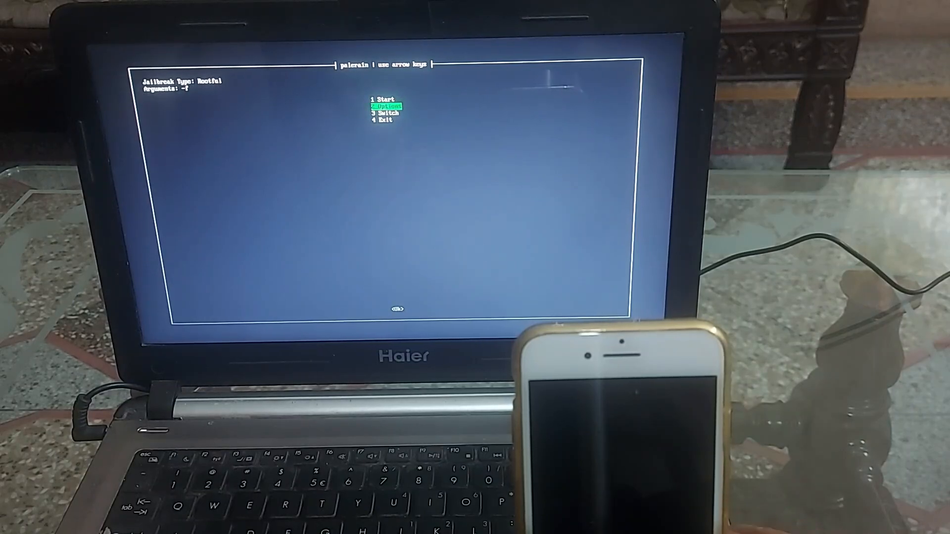
{"action": "key", "text": "enter"}
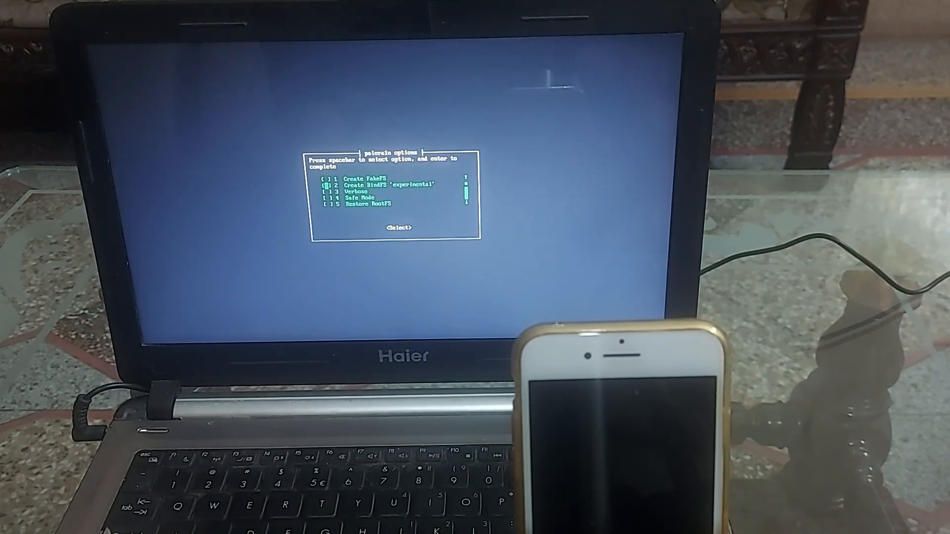
{"action": "key", "text": "down"}
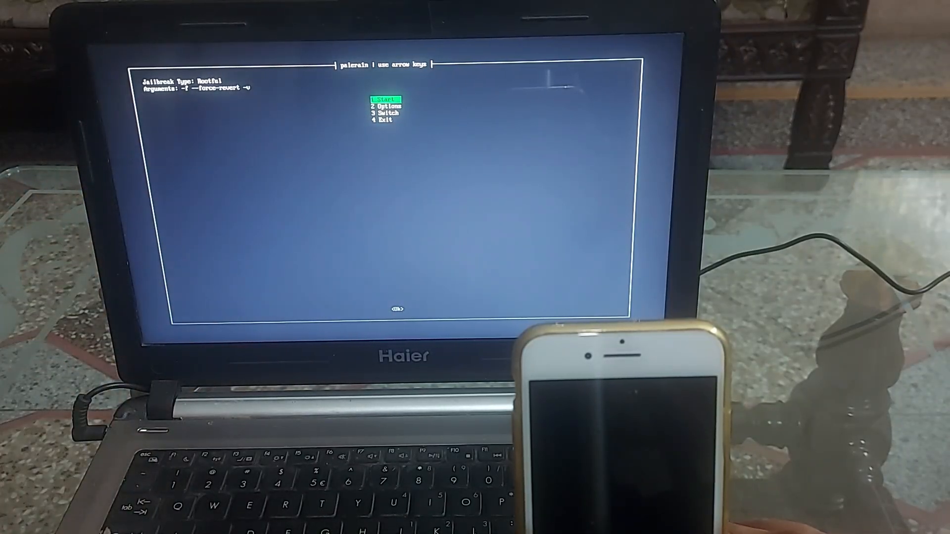
Start the restore rootfs run and follow the DFU prompts until checkm8/PongoOS boots the iPhone.
{"action": "key", "text": "enter"}
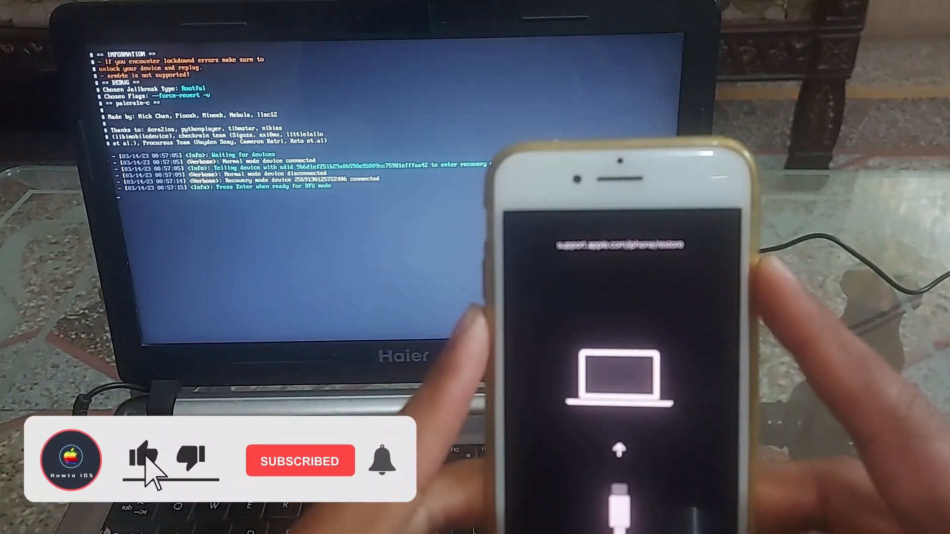
{"action": "left_click", "coordinate": [144, 461]}
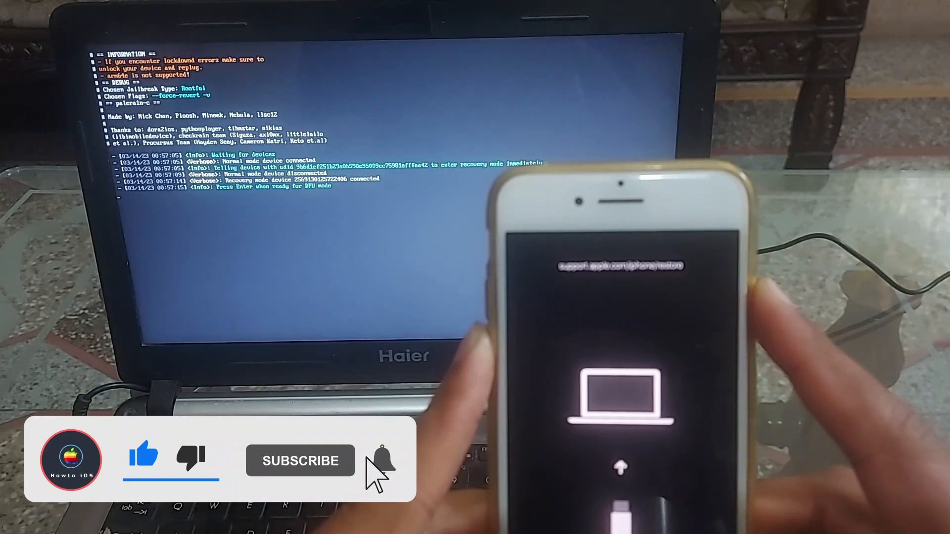
{"action": "left_click", "coordinate": [380, 460]}
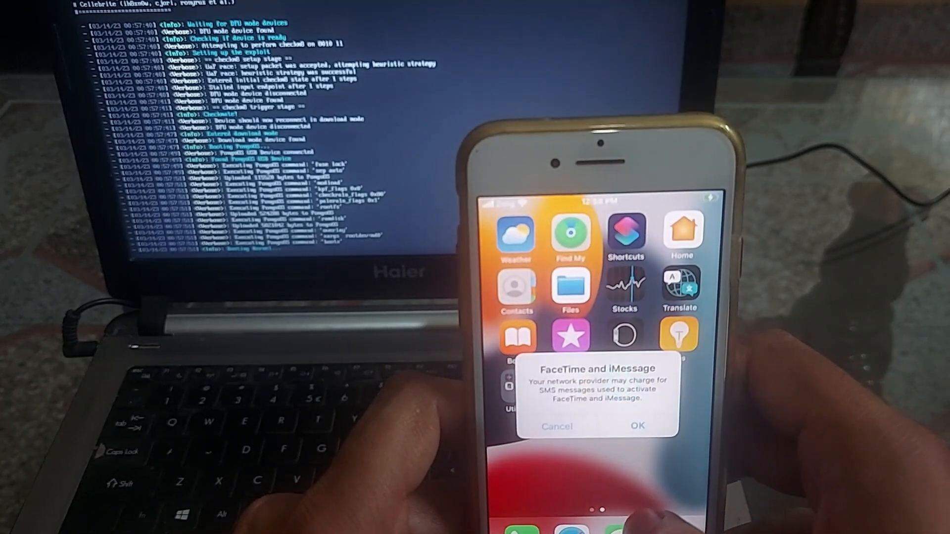
Dismiss the FaceTime and iMessage alert and long-press Sileo to show its quick actions.
{"action": "left_click", "coordinate": [636, 425]}
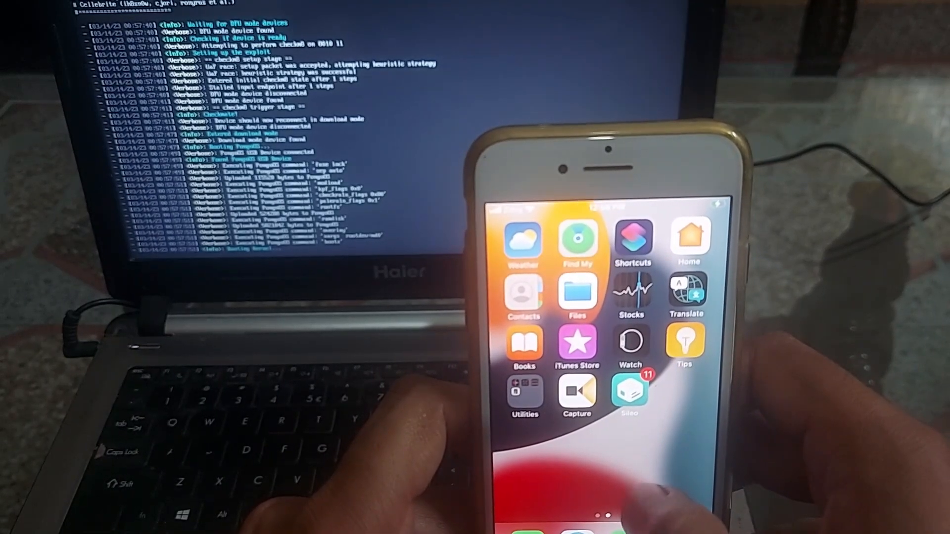
{"action": "left_click", "coordinate": [629, 393]}
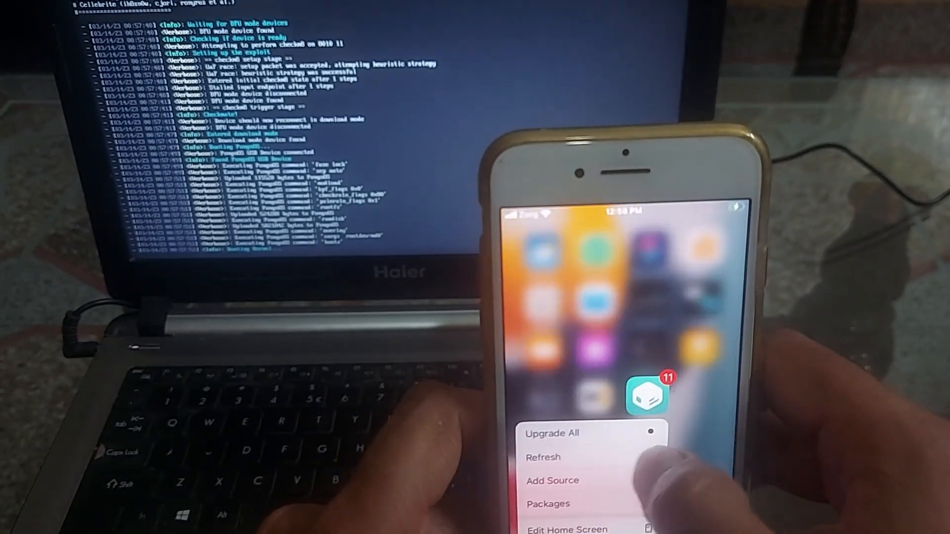